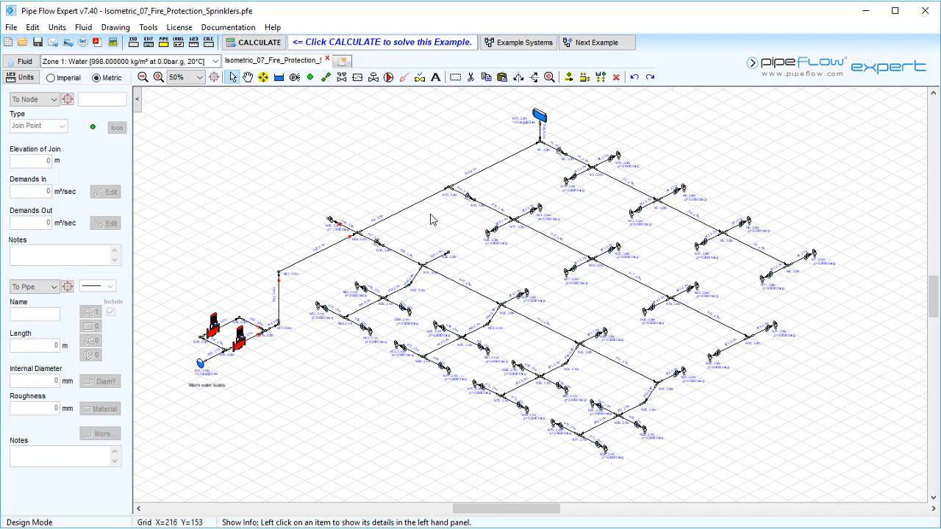
mouse_move(358, 76)
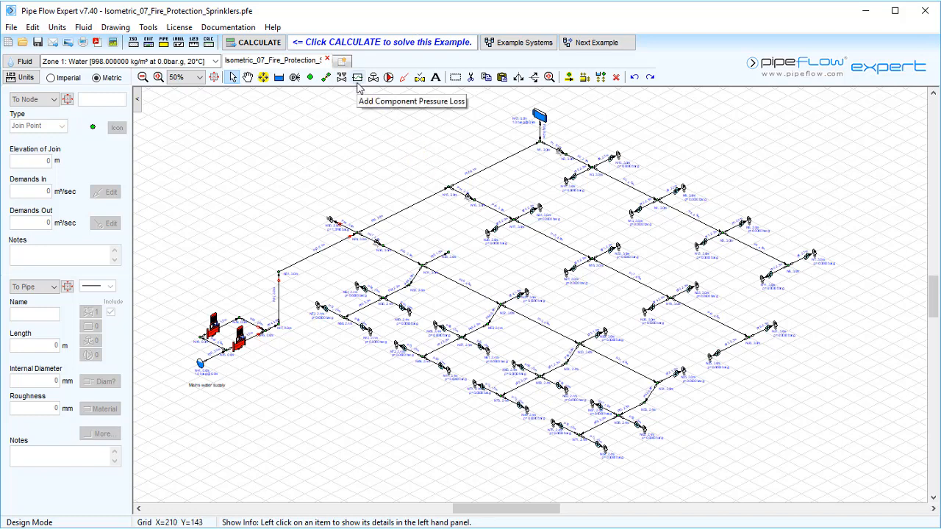
mouse_move(291, 91)
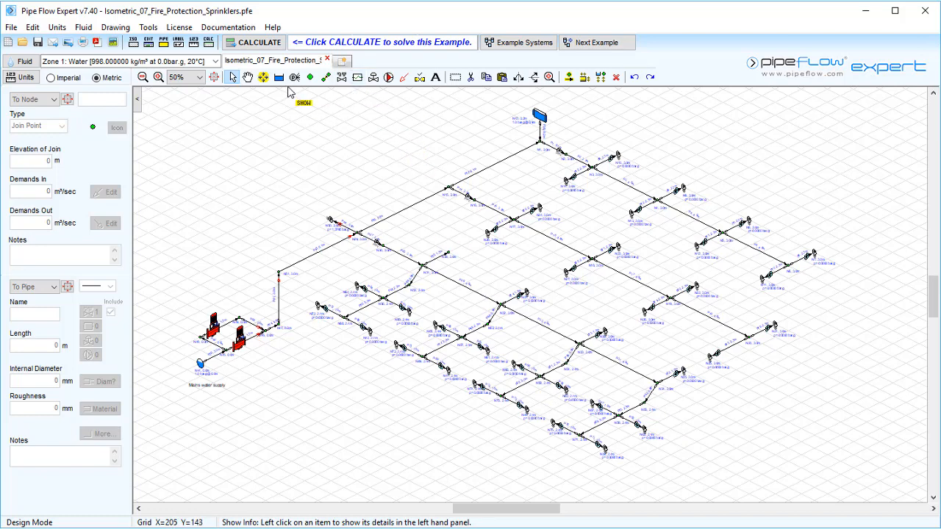
mouse_move(294, 76)
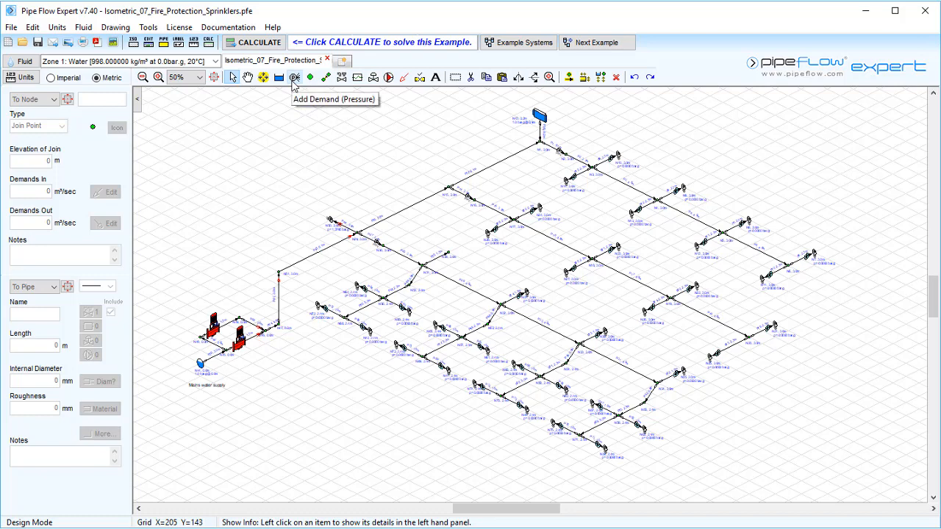
mouse_move(294, 76)
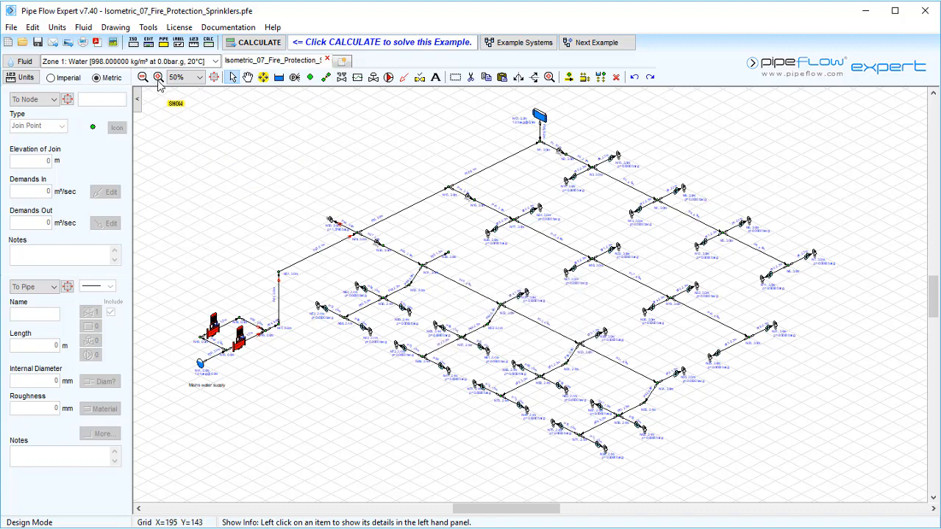
Zoom the sprinkler network in to 100% so node and pipe labels are readable.
click(159, 77)
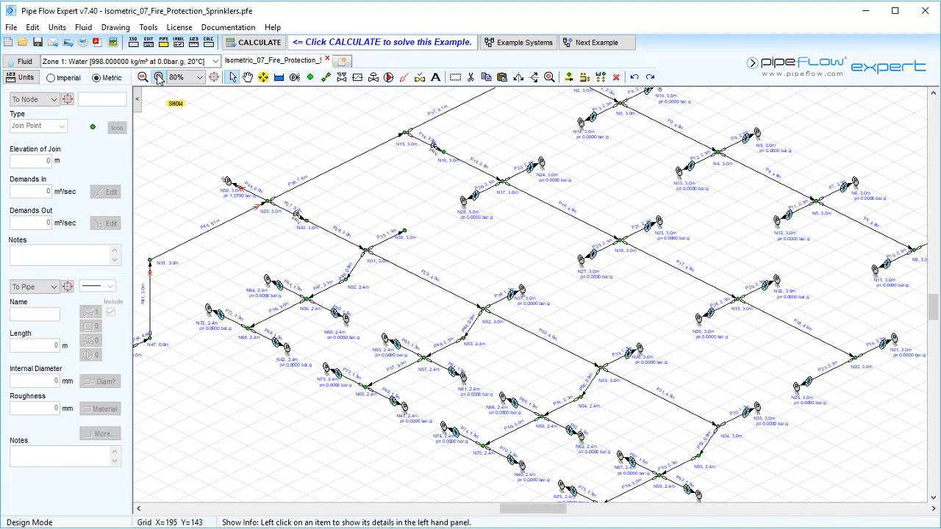
click(159, 76)
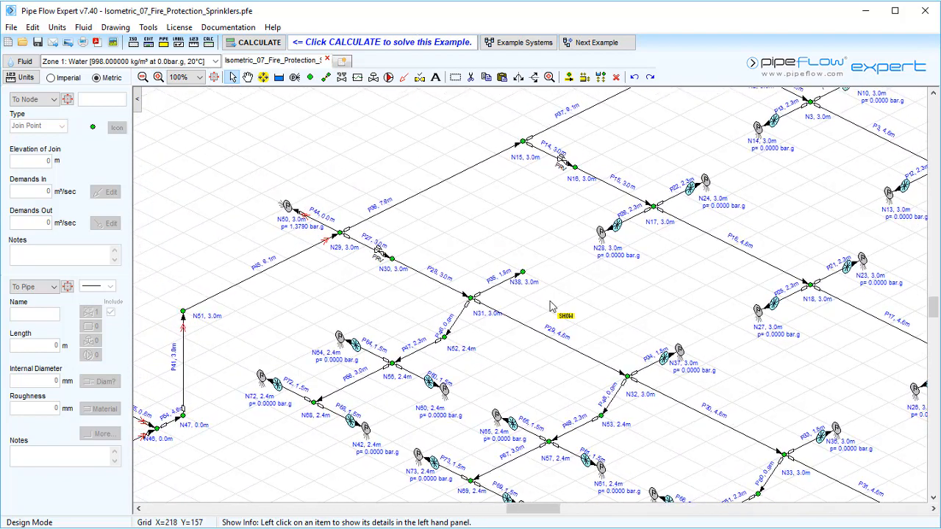
mouse_move(506, 292)
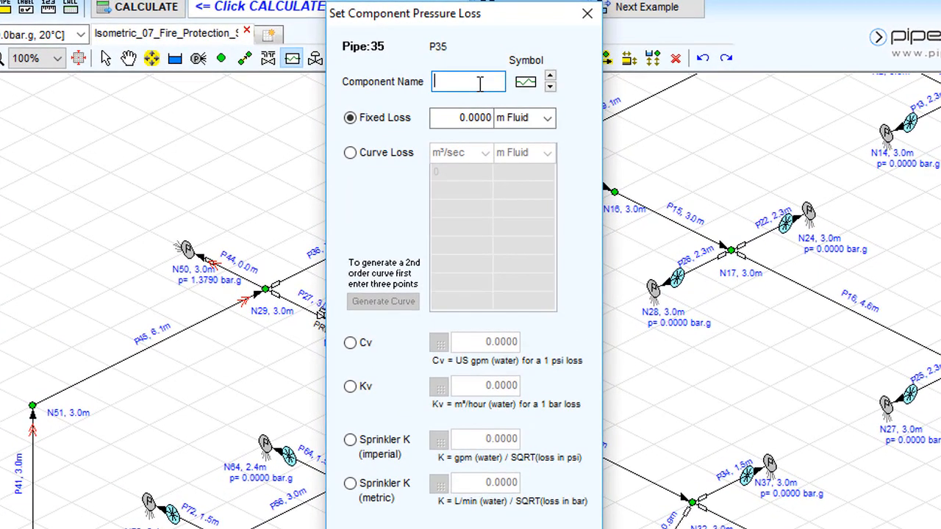
Name the P35 component 'Spray Nozzle'.
text(Spray)
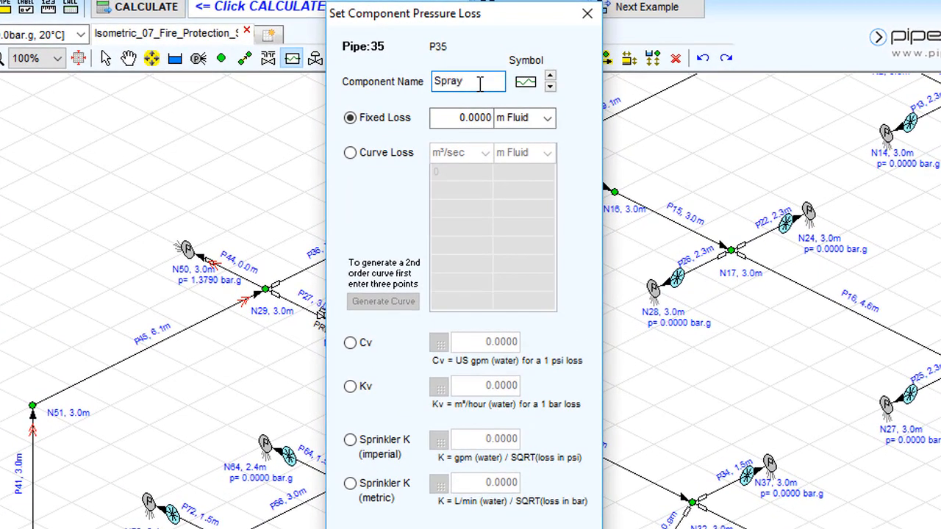
text(Nozzle)
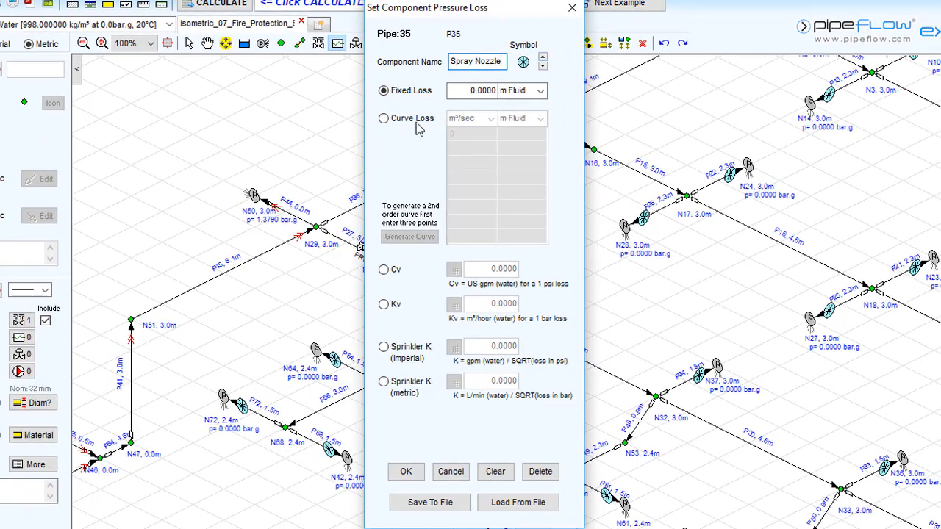
mouse_move(552, 226)
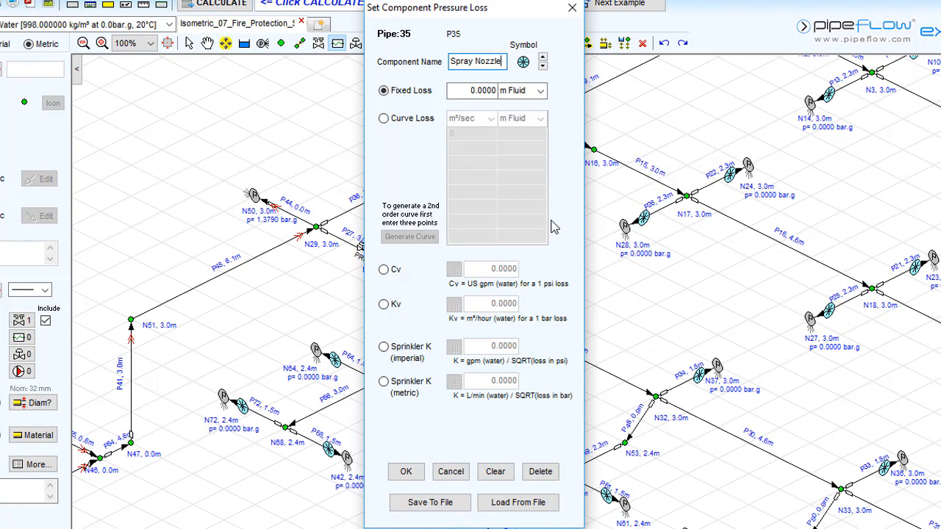
mouse_move(476, 252)
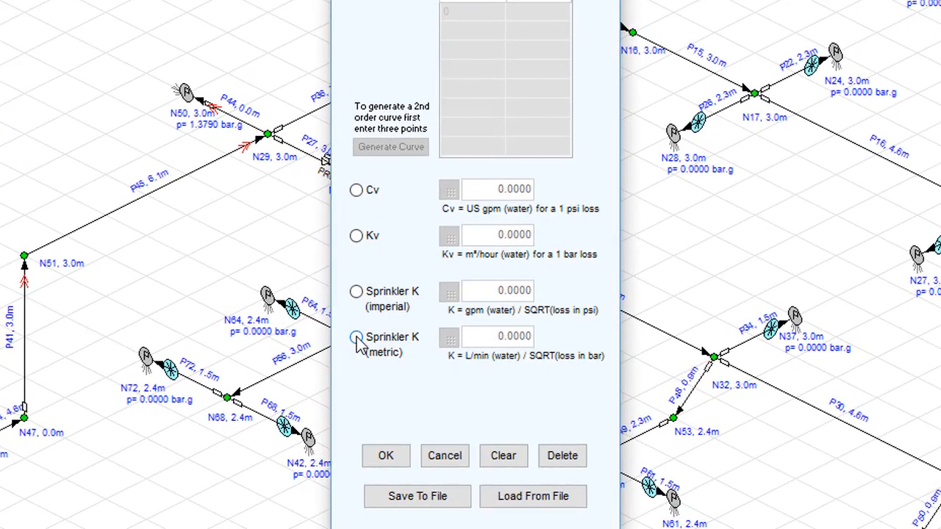
Calculate a metric sprinkler K of about 55.86 from 3.408 m³/hour at 1.034 bar loss.
click(356, 337)
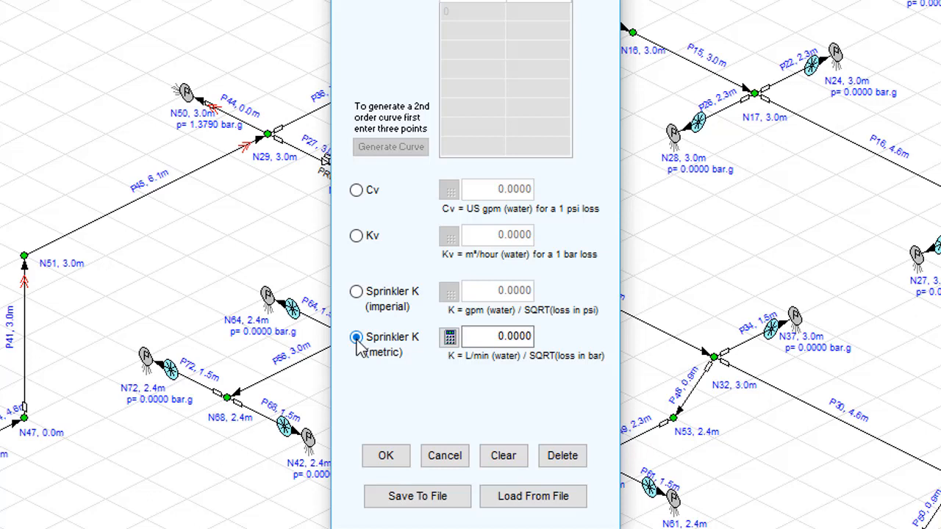
click(449, 337)
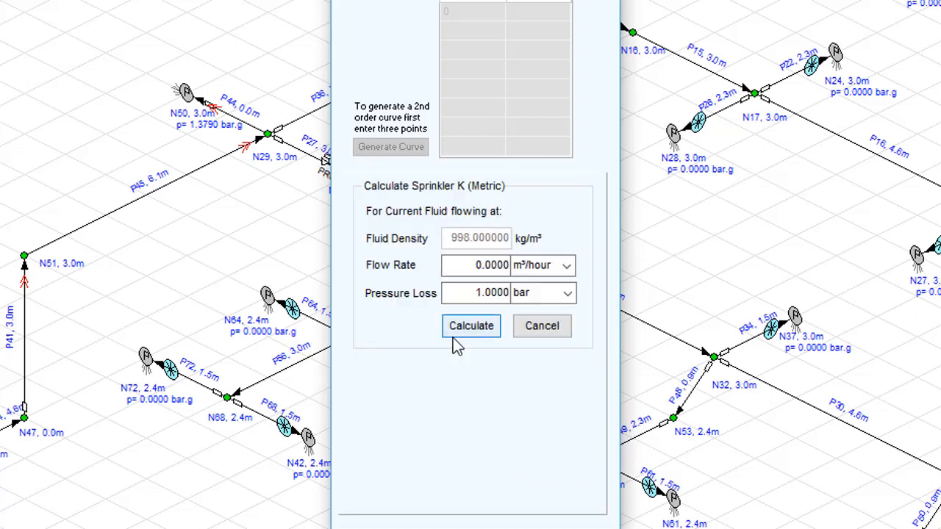
text(3)
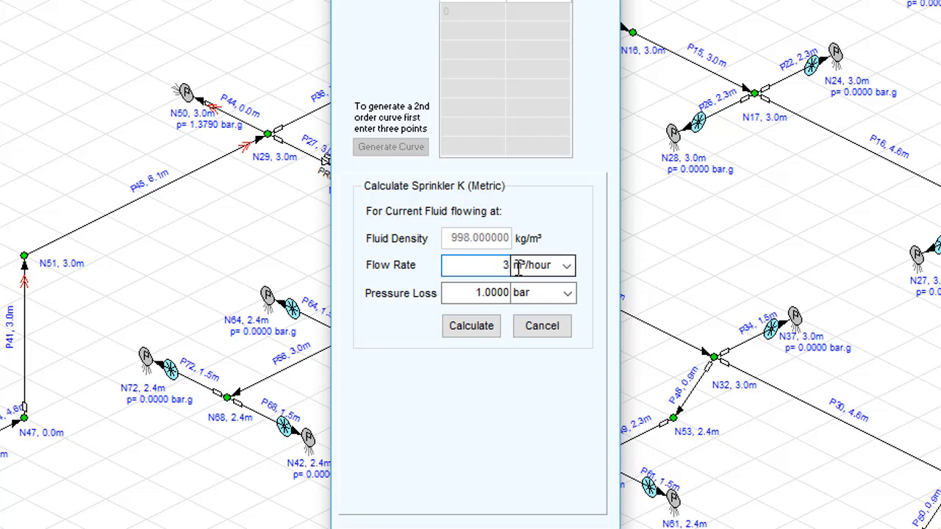
text(.408)
click(474, 293)
text(1.034)
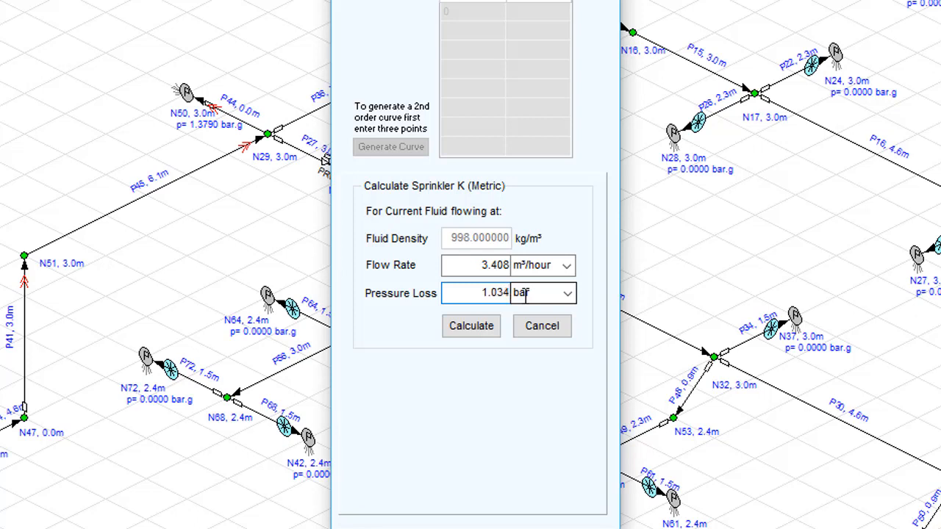
click(470, 327)
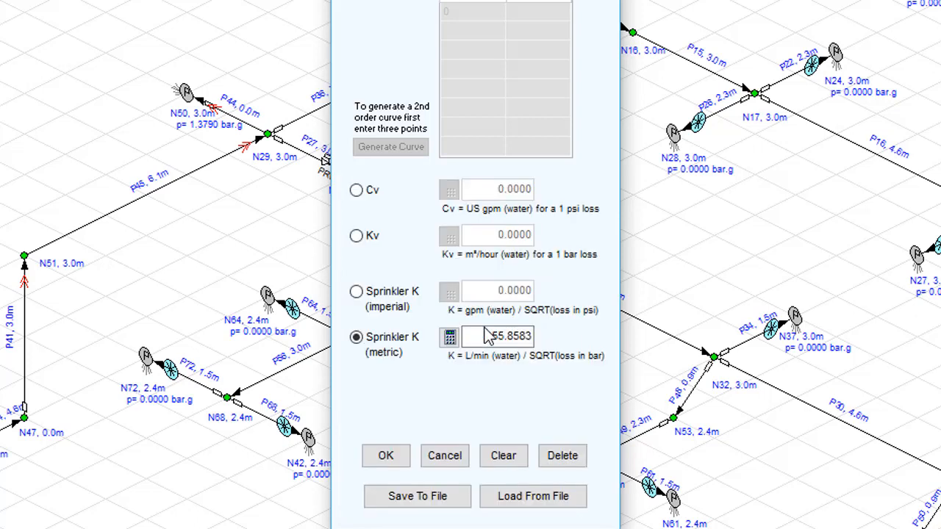
mouse_move(559, 370)
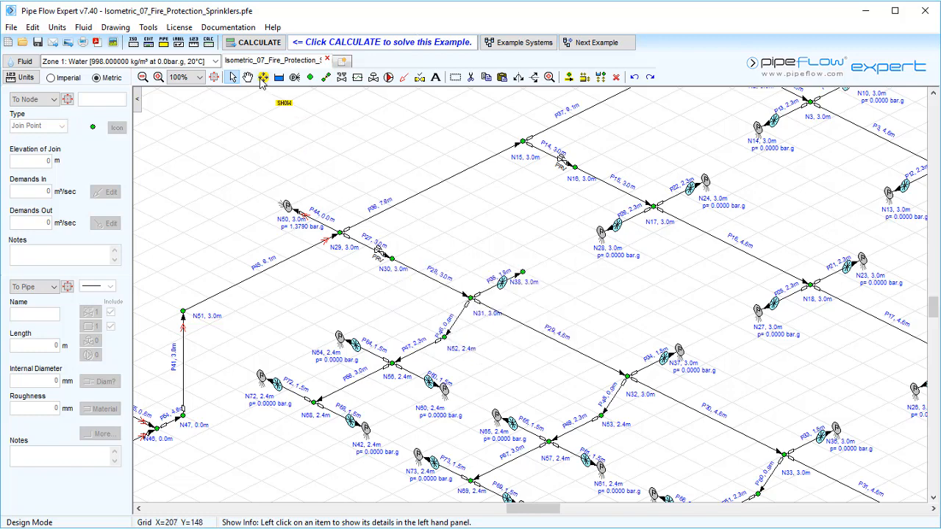
Accept the Spray Nozzle settings and return to the network drawing.
click(263, 77)
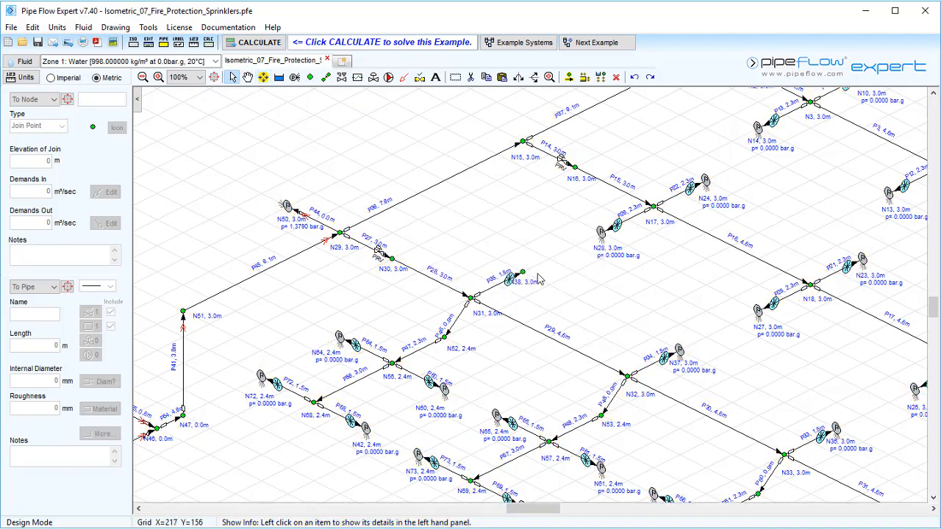
mouse_move(336, 109)
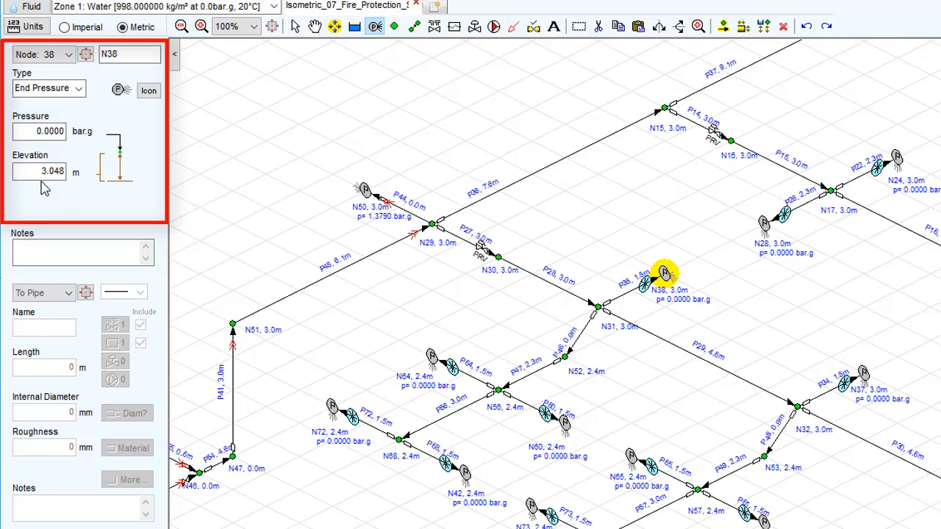
Fit the network on screen and solve it with CALCULATE.
click(215, 77)
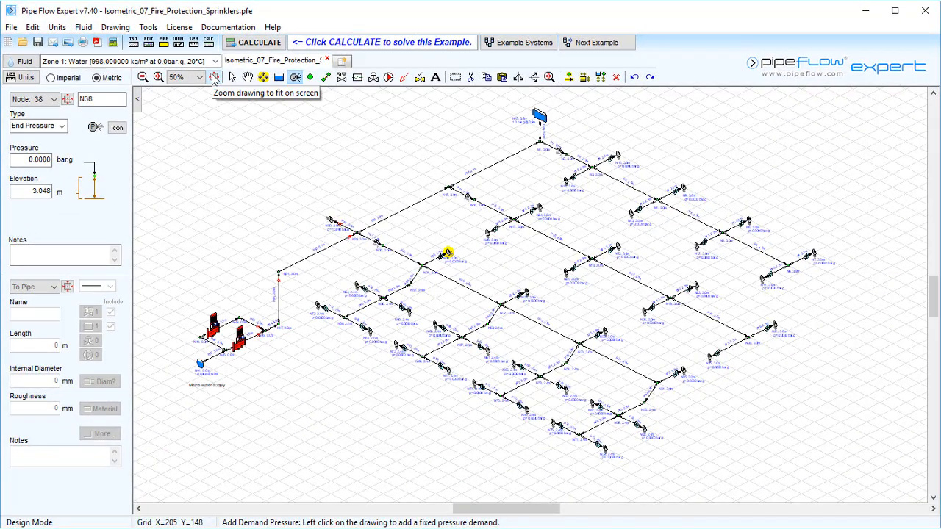
click(252, 41)
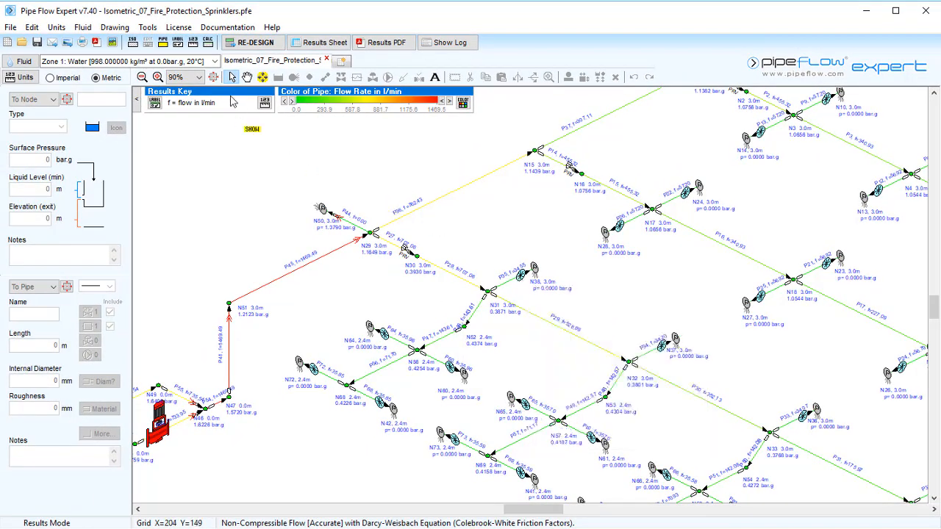
Fit the solved network on screen showing flow-rate colours on every pipe.
click(141, 77)
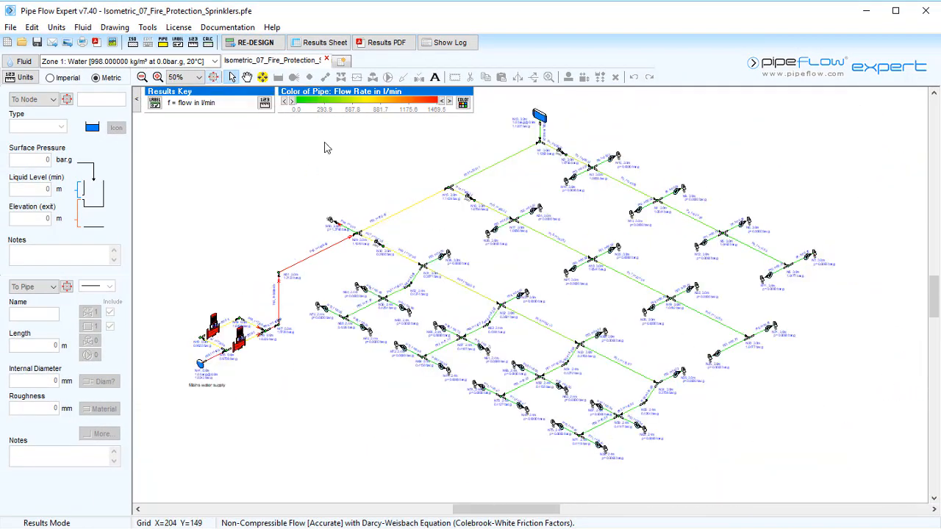